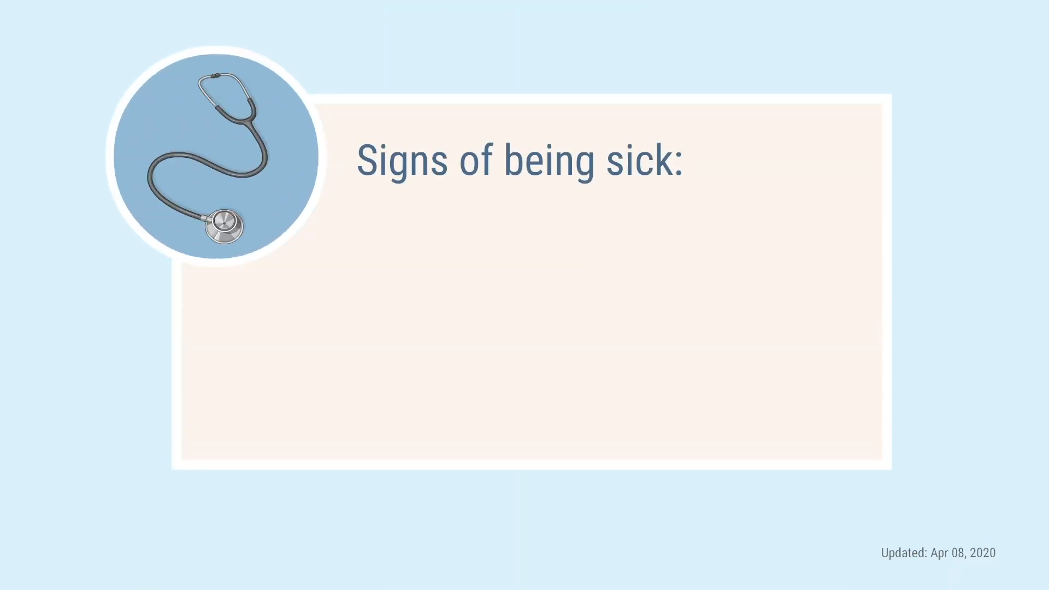
{"action": "type", "text": "Fever"}
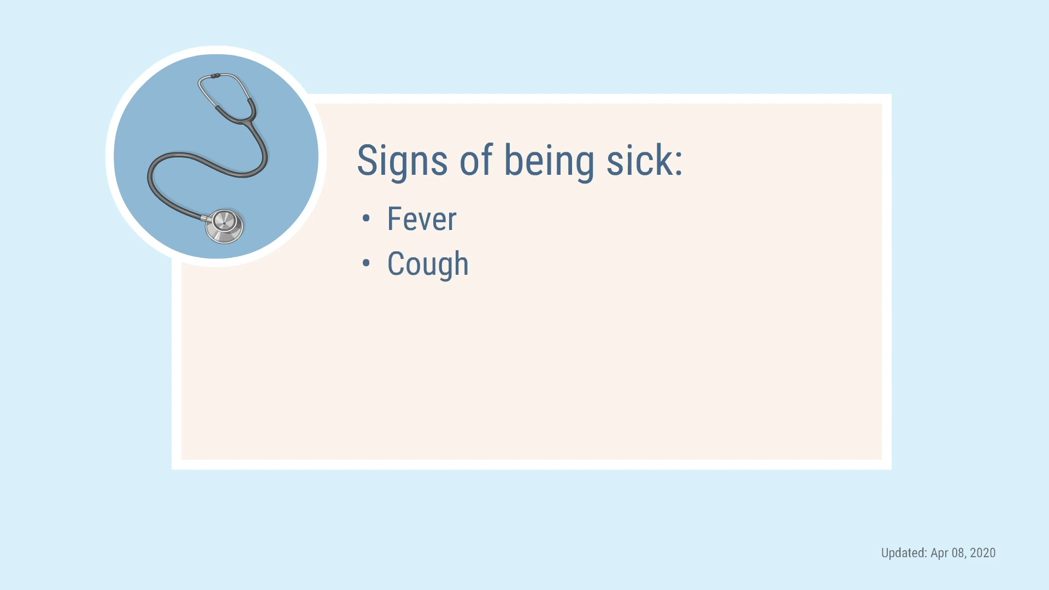